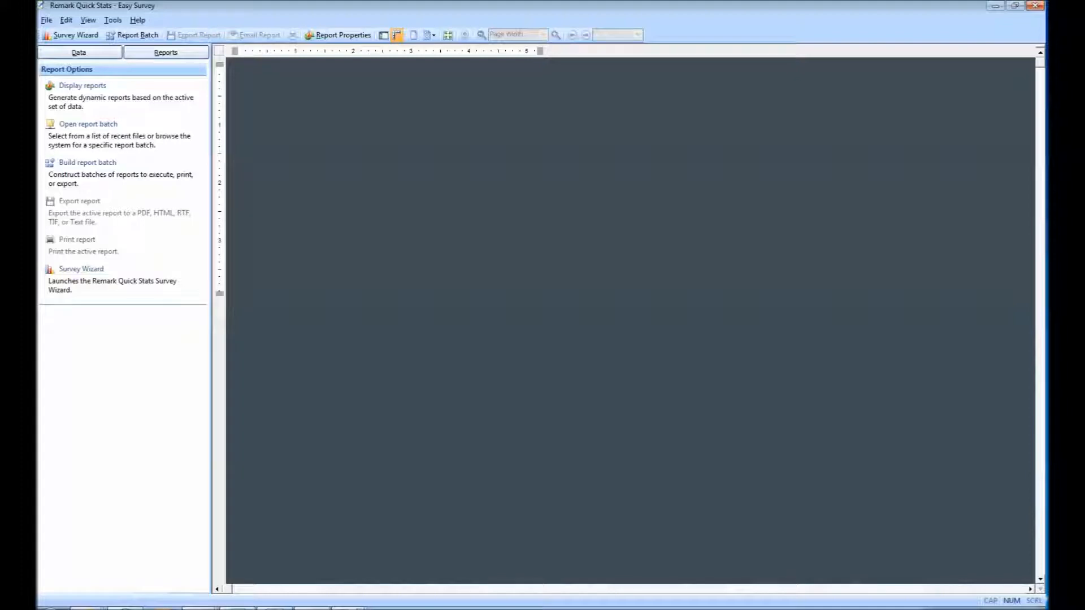
pyautogui.moveTo(87, 163)
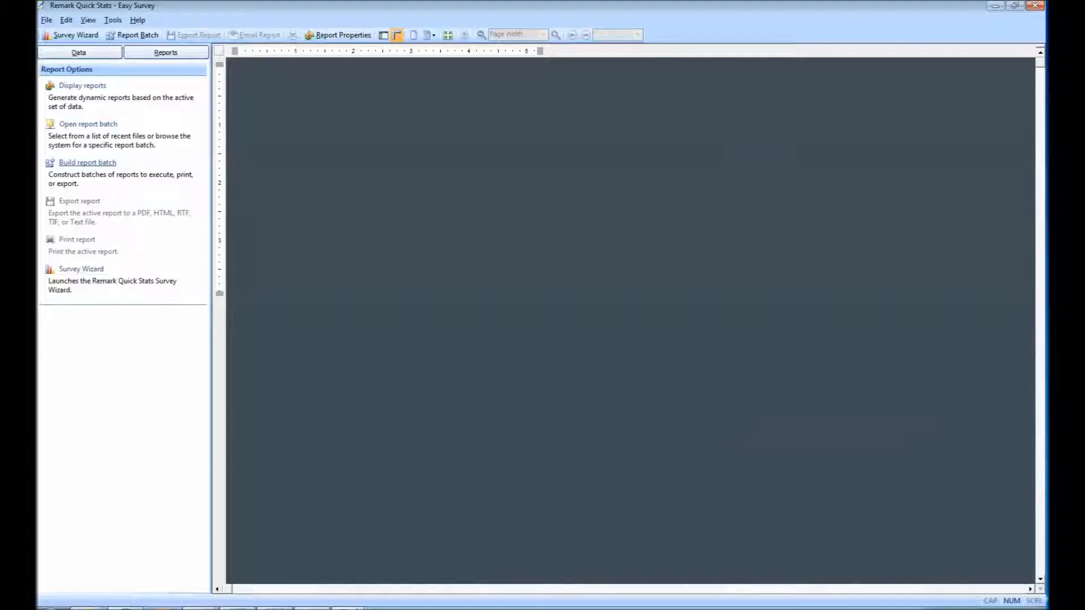
# - Begin a new report batch with Auto Filter Reports on, filtering first by Instructor
pyautogui.click(87, 162)
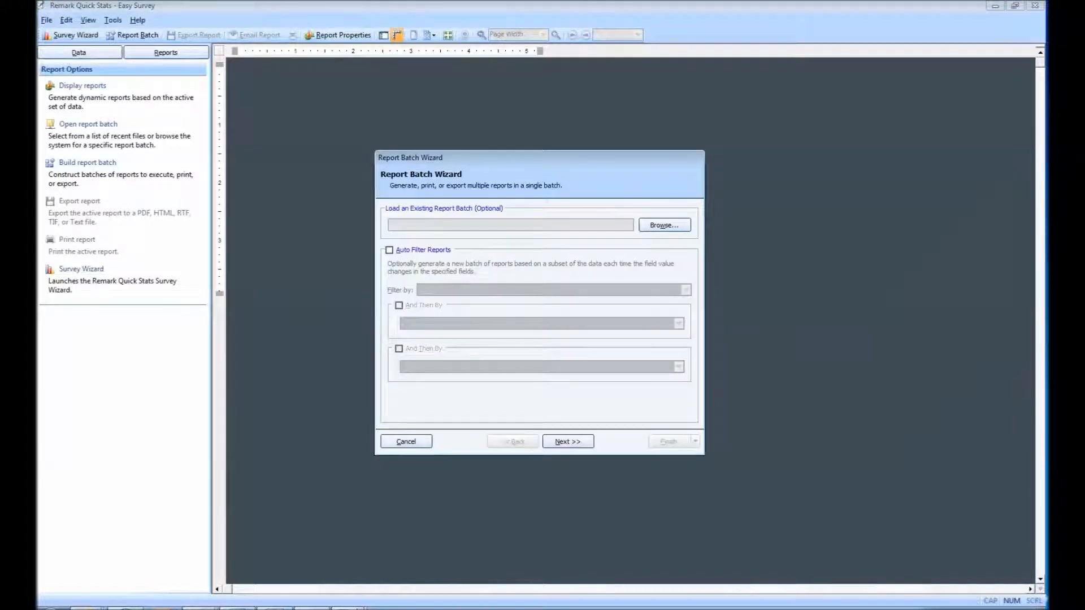
pyautogui.click(389, 250)
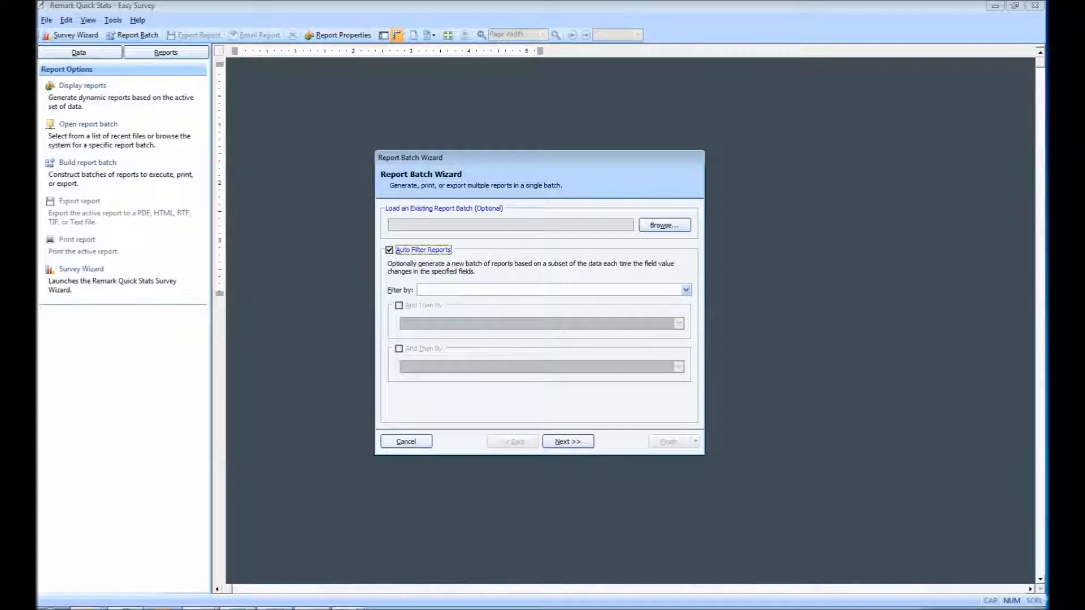
pyautogui.click(685, 290)
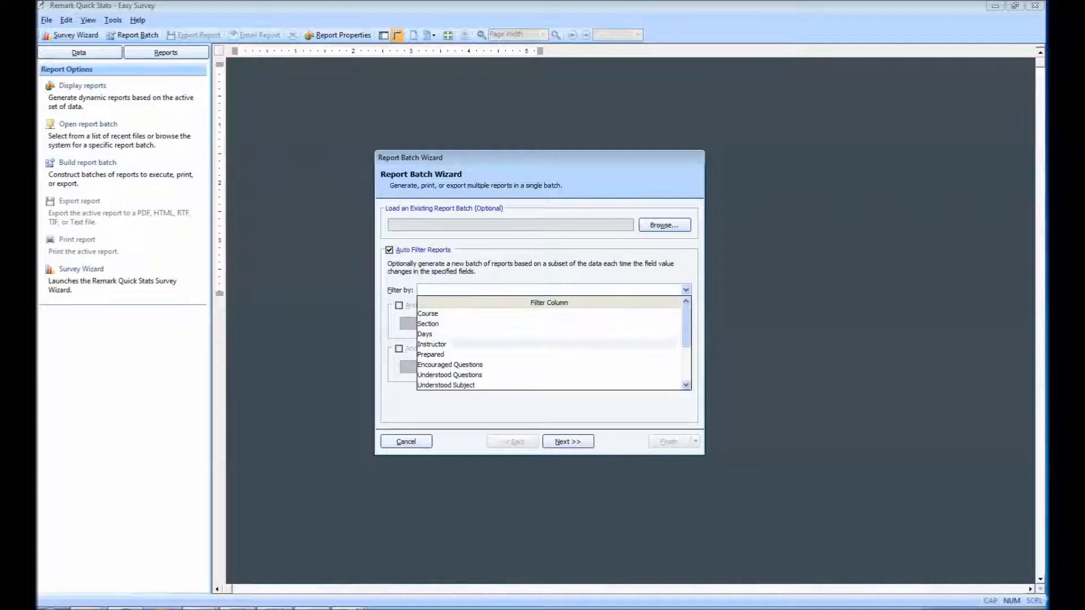
pyautogui.click(432, 344)
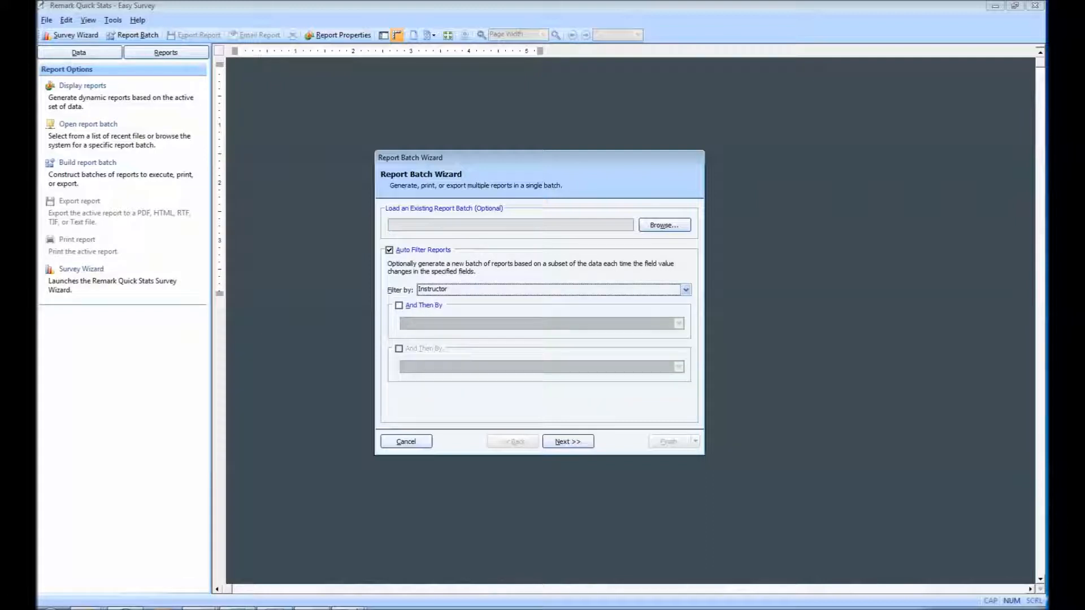
# - Add second and third filter levels: then by Course, then by Section
pyautogui.click(399, 305)
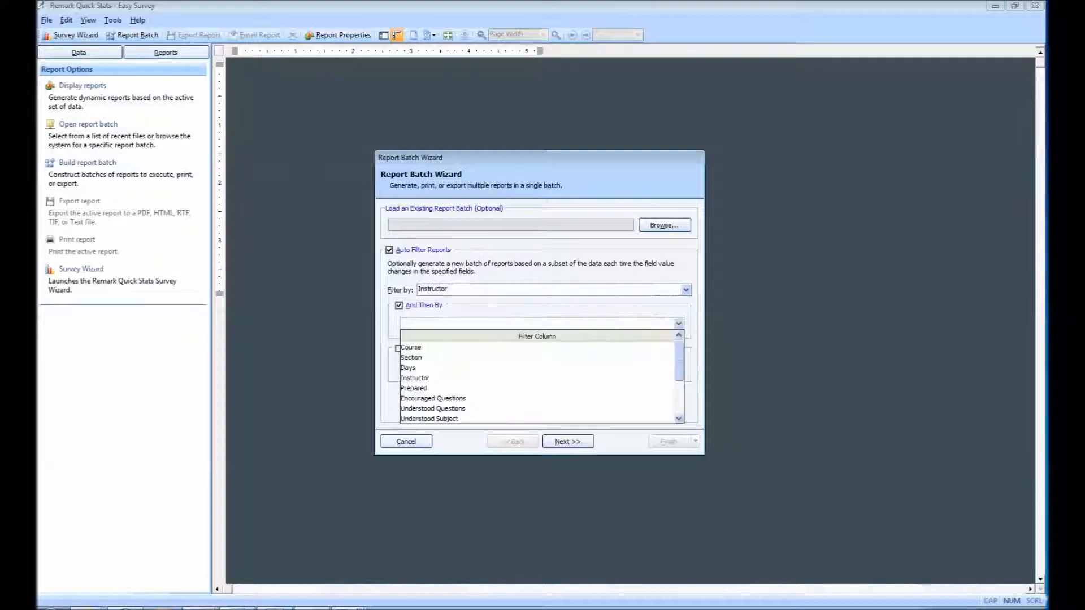
pyautogui.click(412, 347)
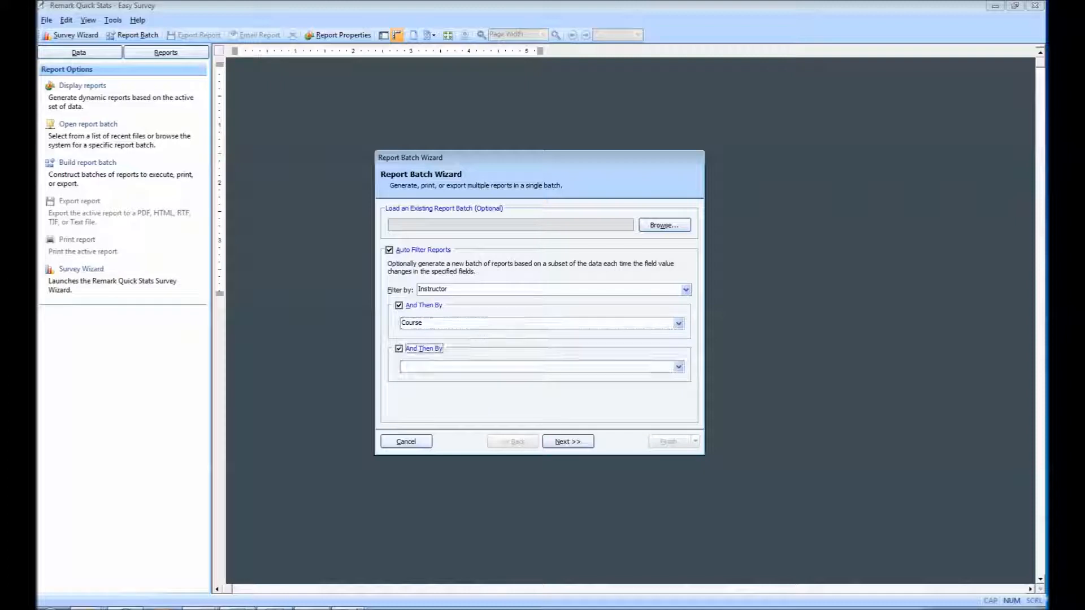
pyautogui.click(678, 366)
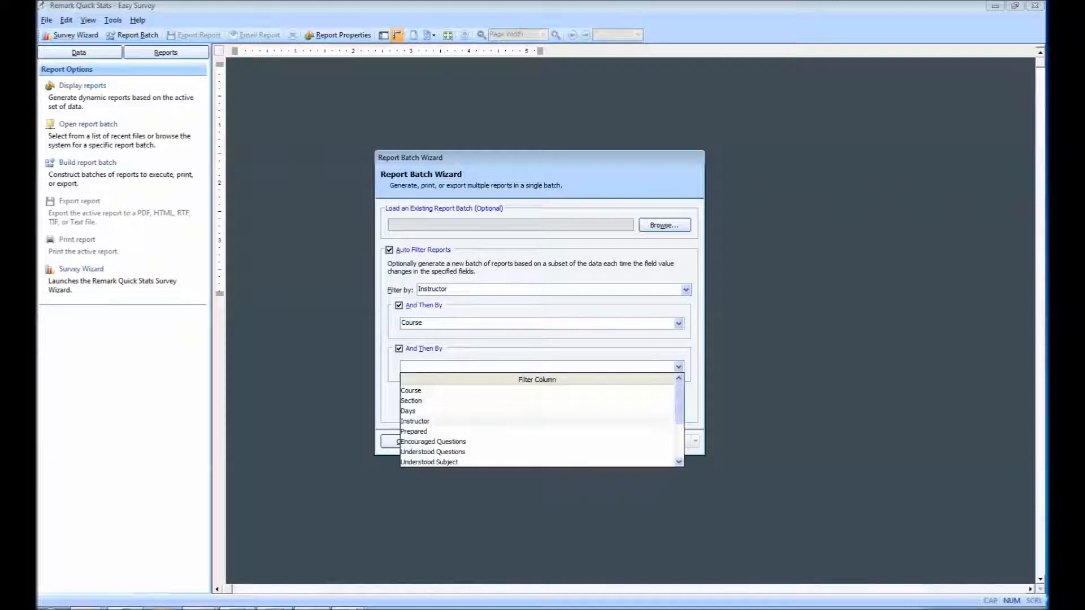
pyautogui.click(411, 400)
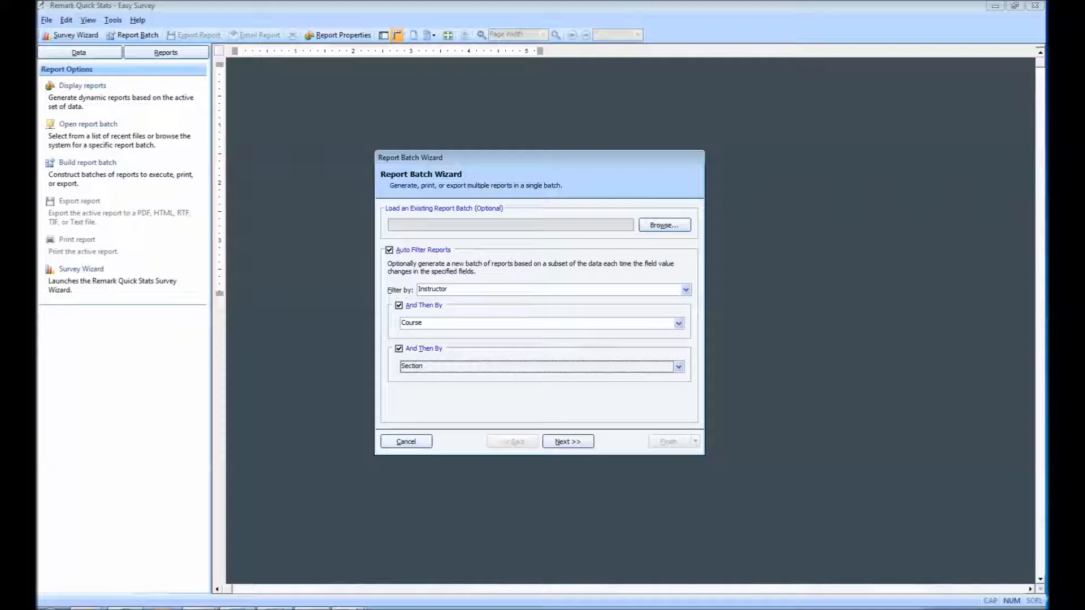
# - Add the Condensed Item Analysis Report (204) and Response Report by Item (401) to the batch and continue to printing options
pyautogui.click(568, 441)
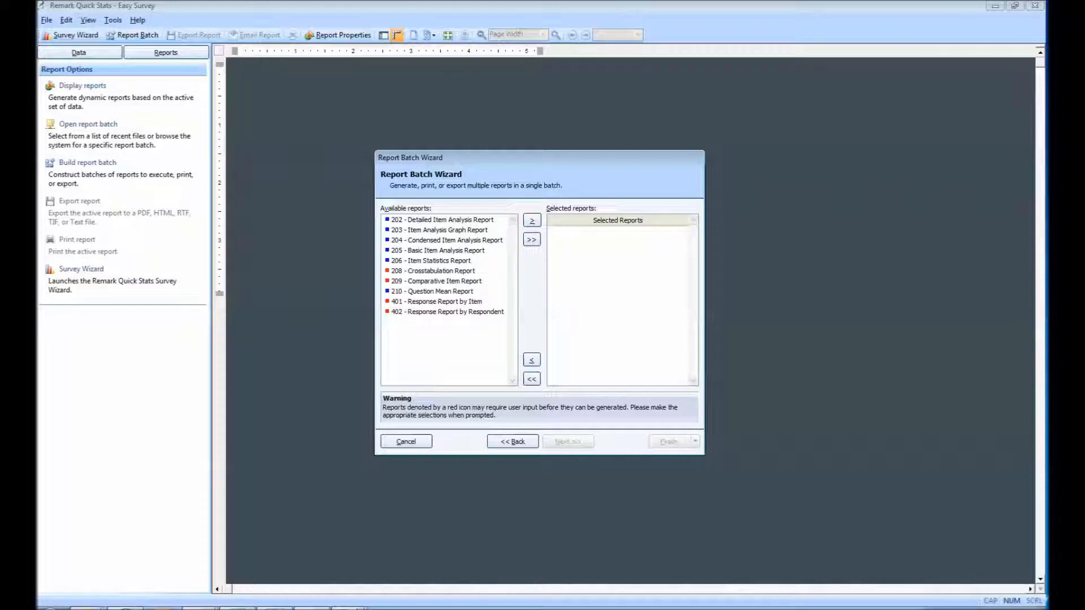
pyautogui.click(445, 240)
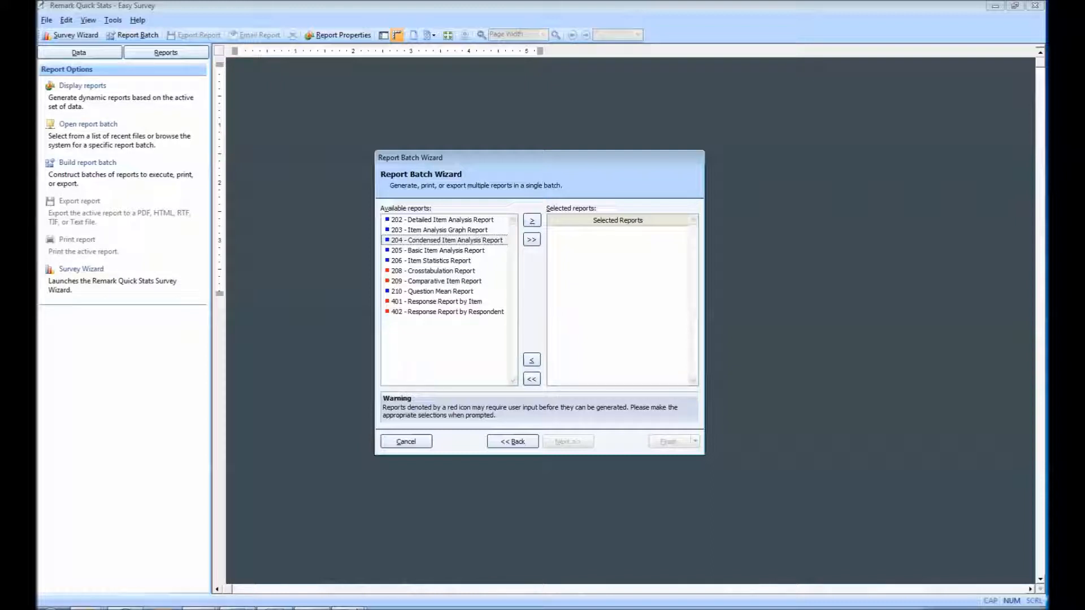
pyautogui.click(435, 300)
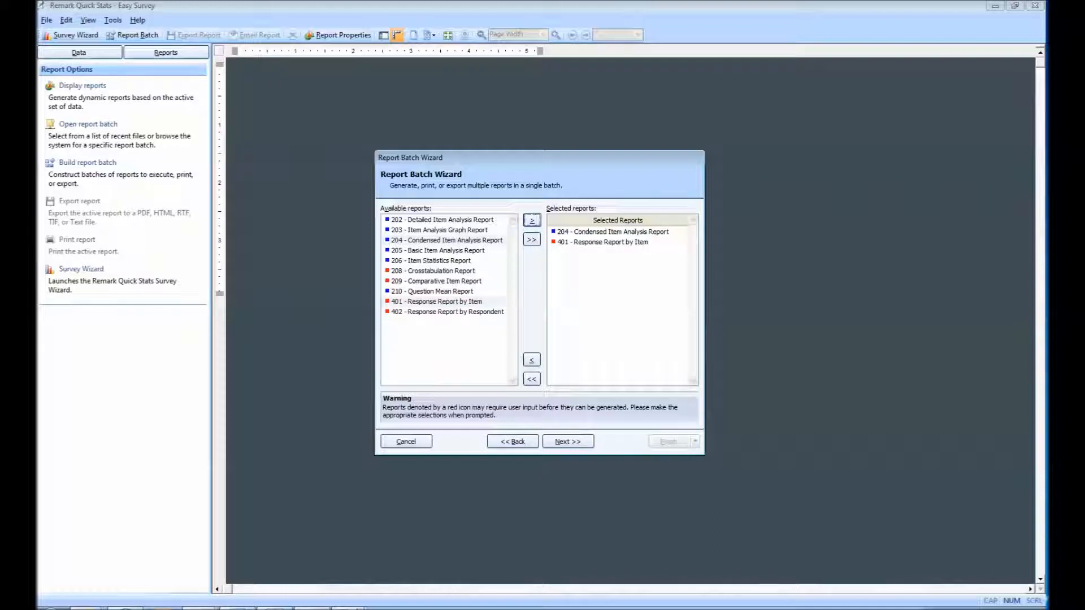
pyautogui.click(568, 441)
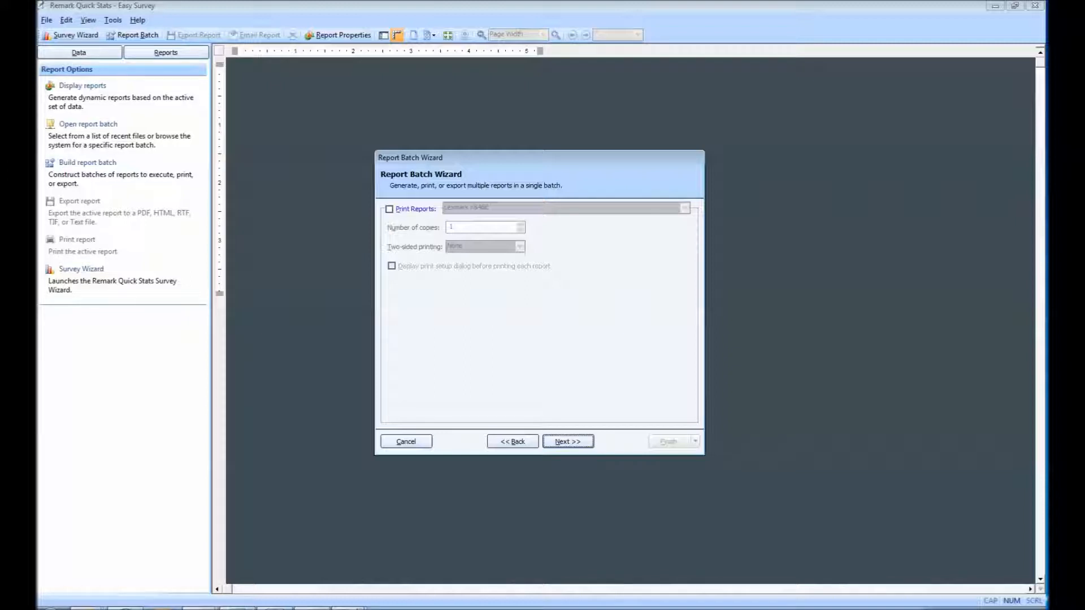
# - Skip printing; set output to Display reports and Export Reports in Portable Document Format (PDF)
pyautogui.click(567, 440)
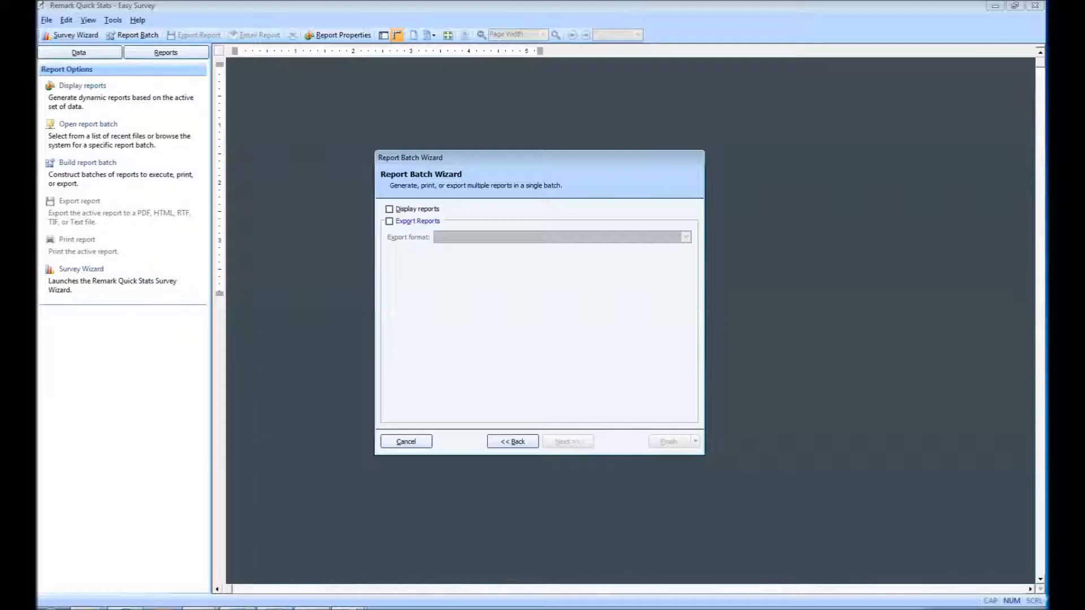
pyautogui.click(389, 209)
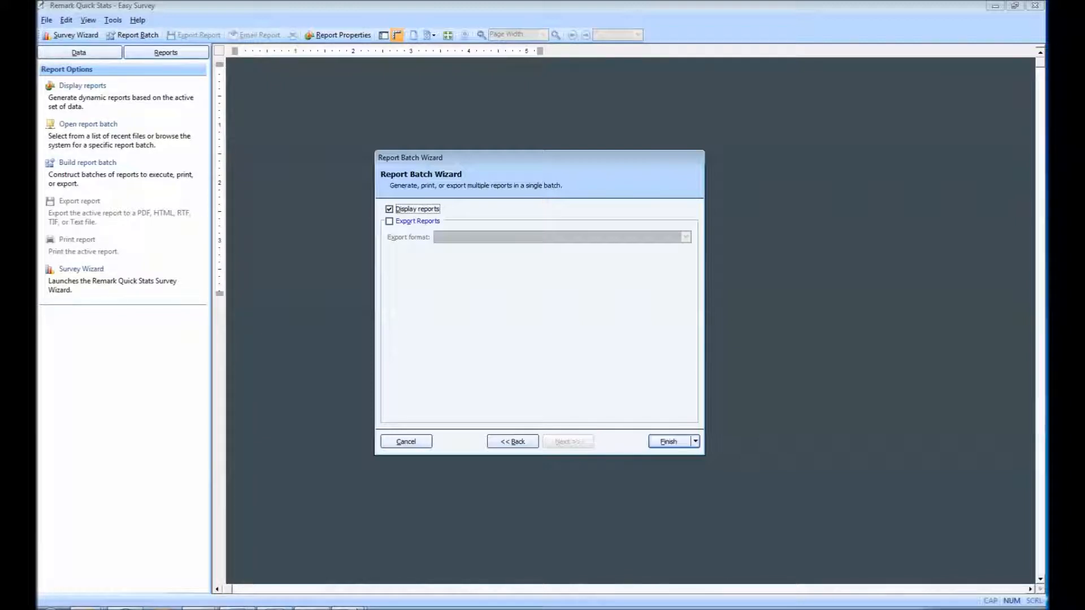
pyautogui.click(389, 221)
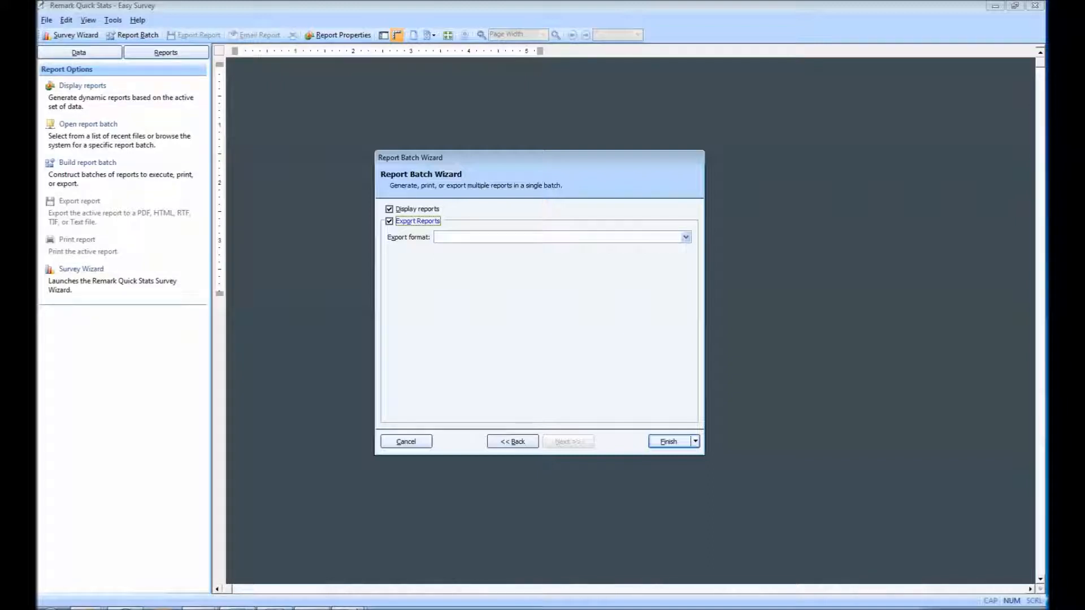
pyautogui.click(685, 237)
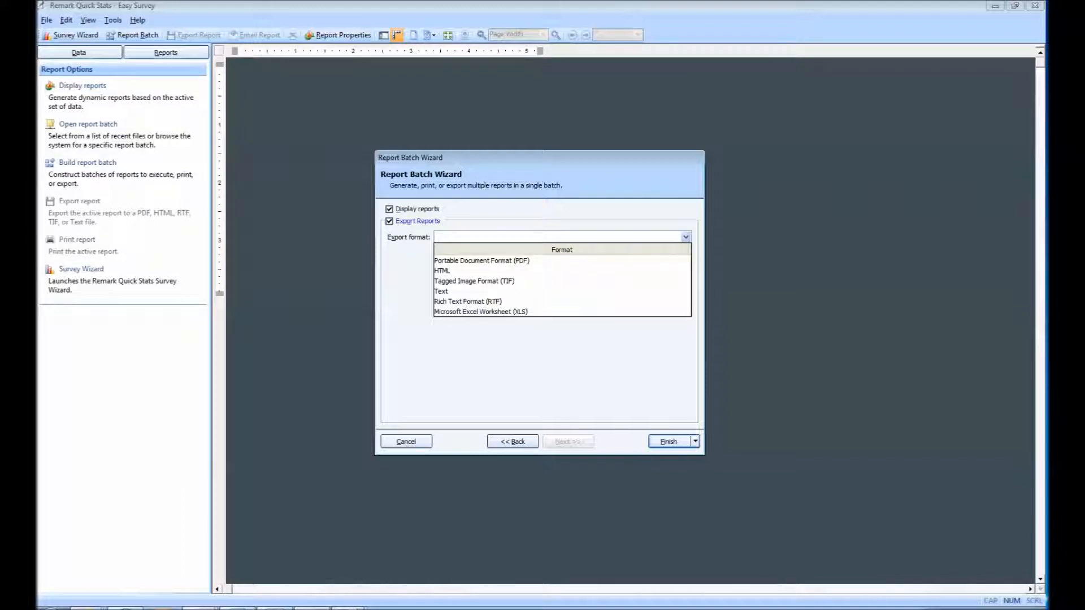
pyautogui.click(482, 260)
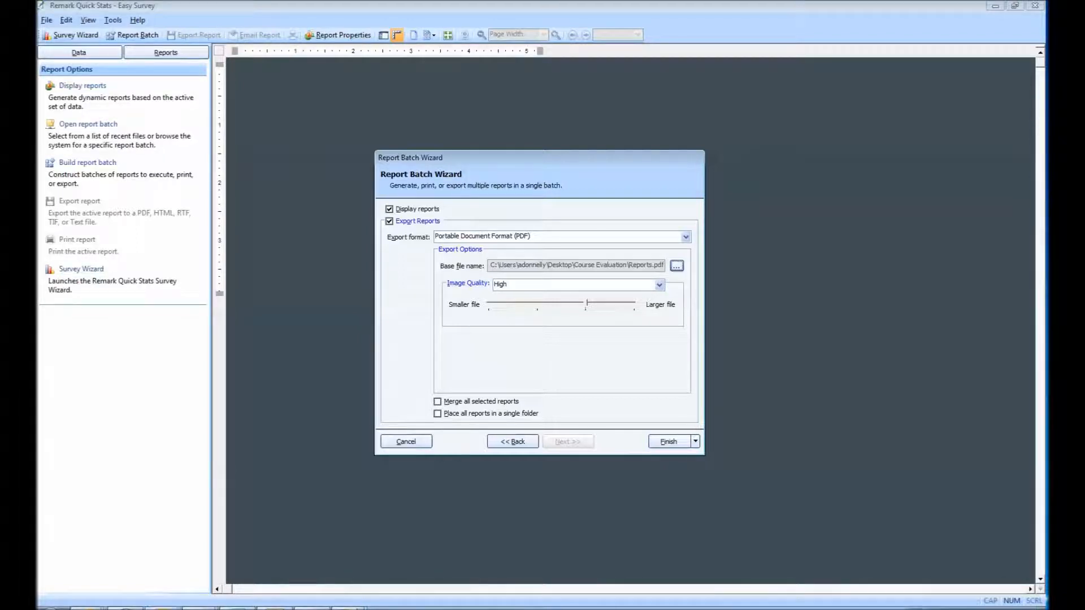
# - Finish and run the batch, answering the save prompt and selecting Comments as the response report question
pyautogui.click(669, 441)
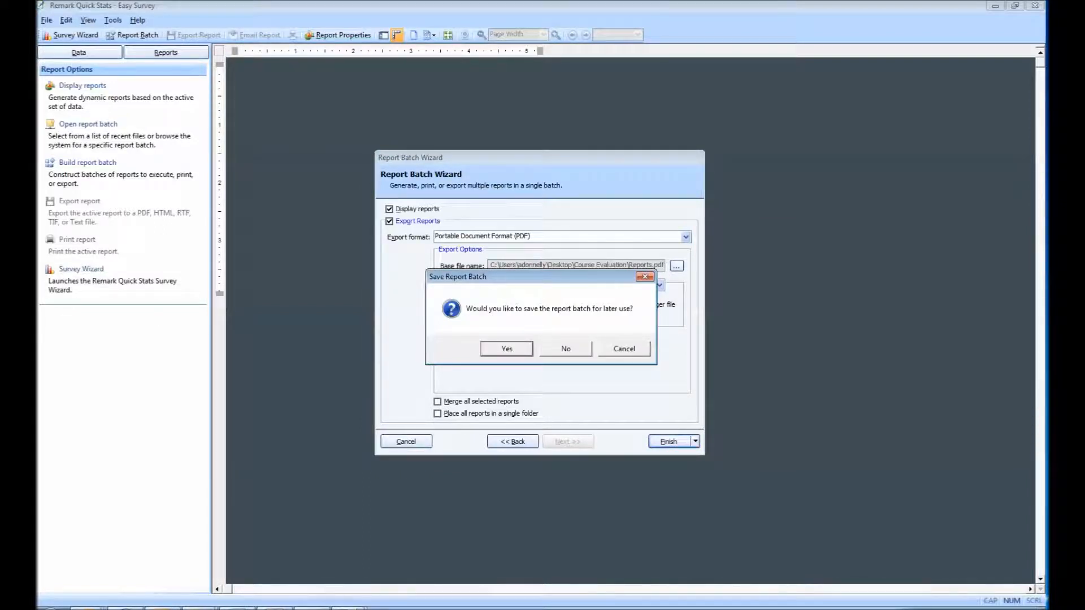
pyautogui.click(565, 348)
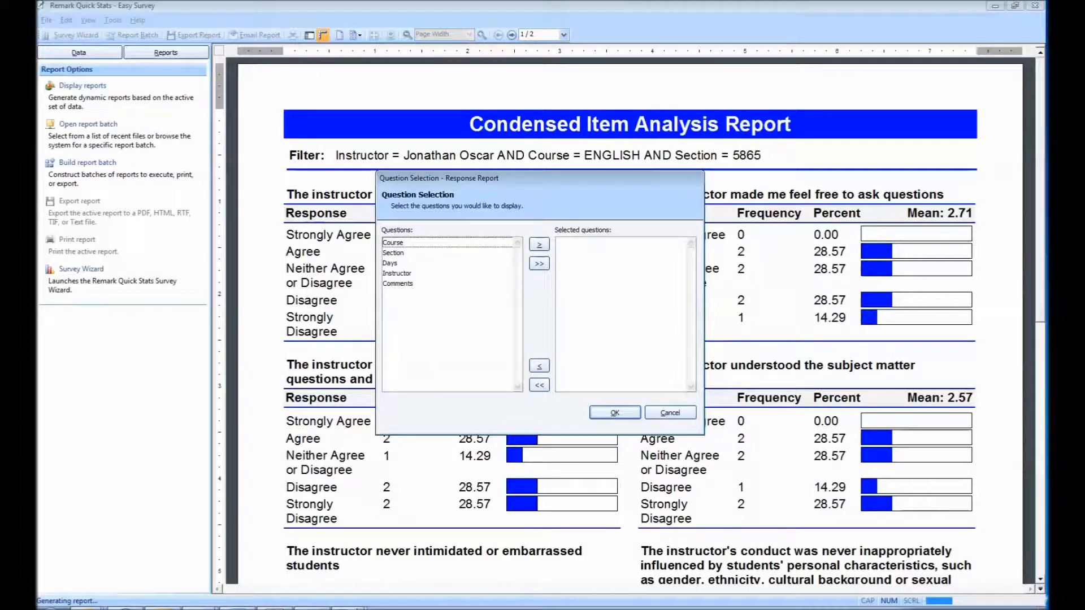
pyautogui.click(539, 244)
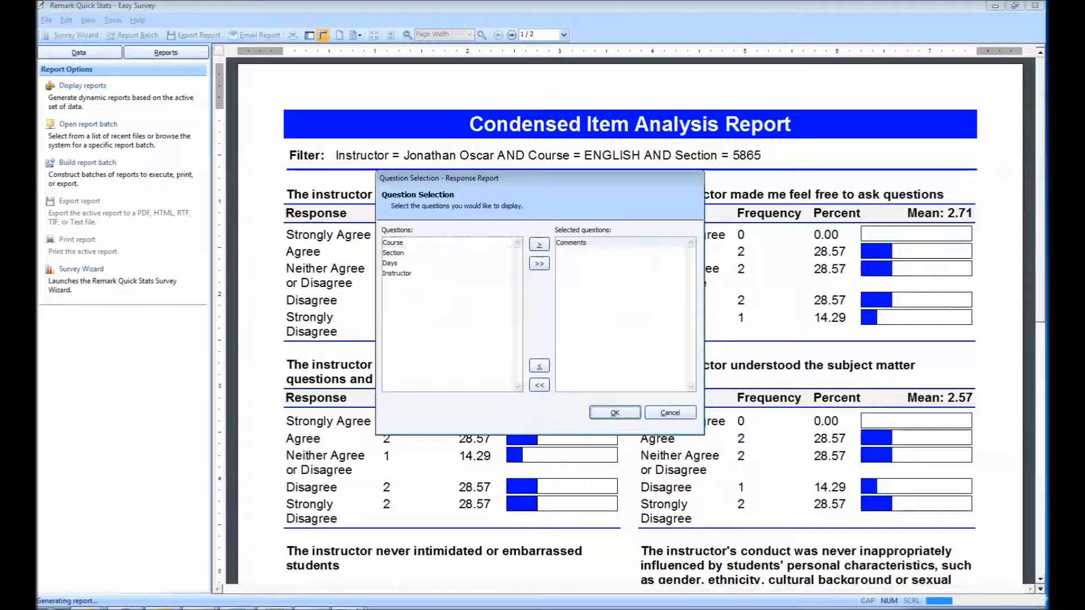
pyautogui.click(615, 413)
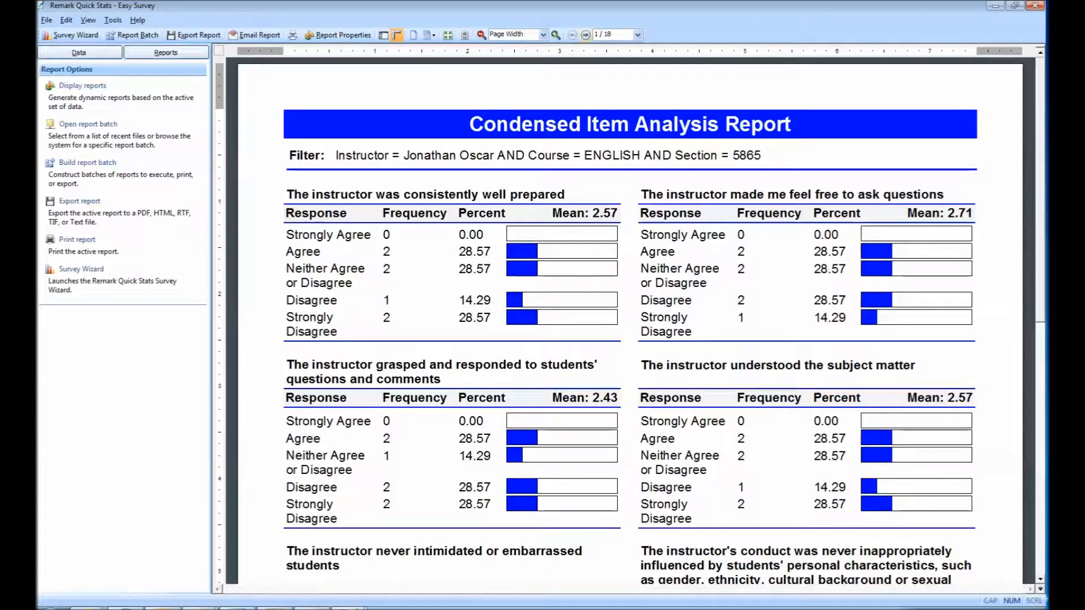
# - Page through the eighteen generated report pages for each instructor, course and section
pyautogui.click(582, 34)
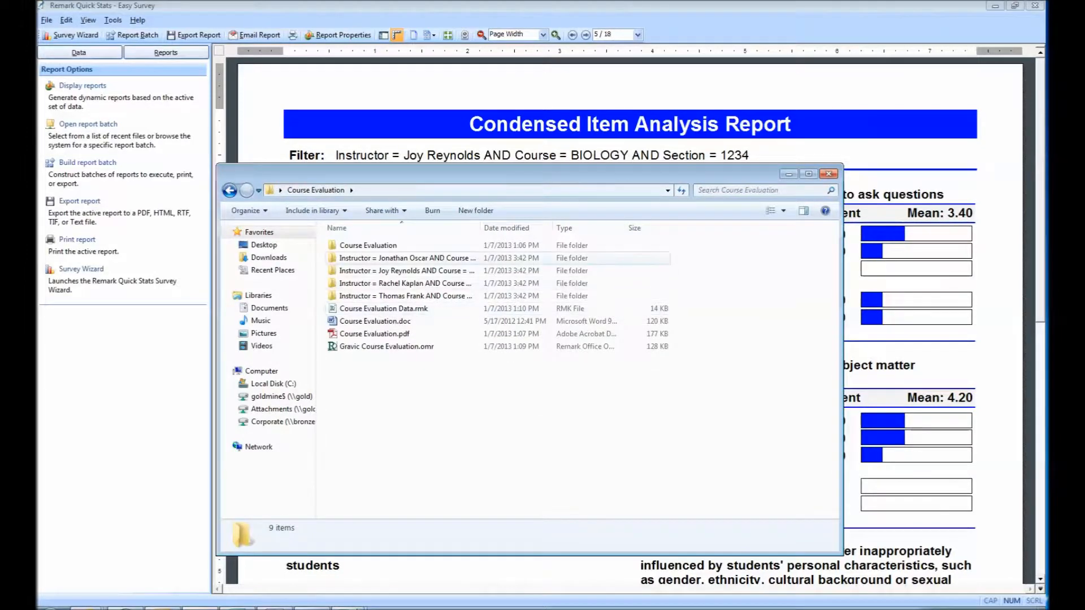
pyautogui.moveTo(384, 309)
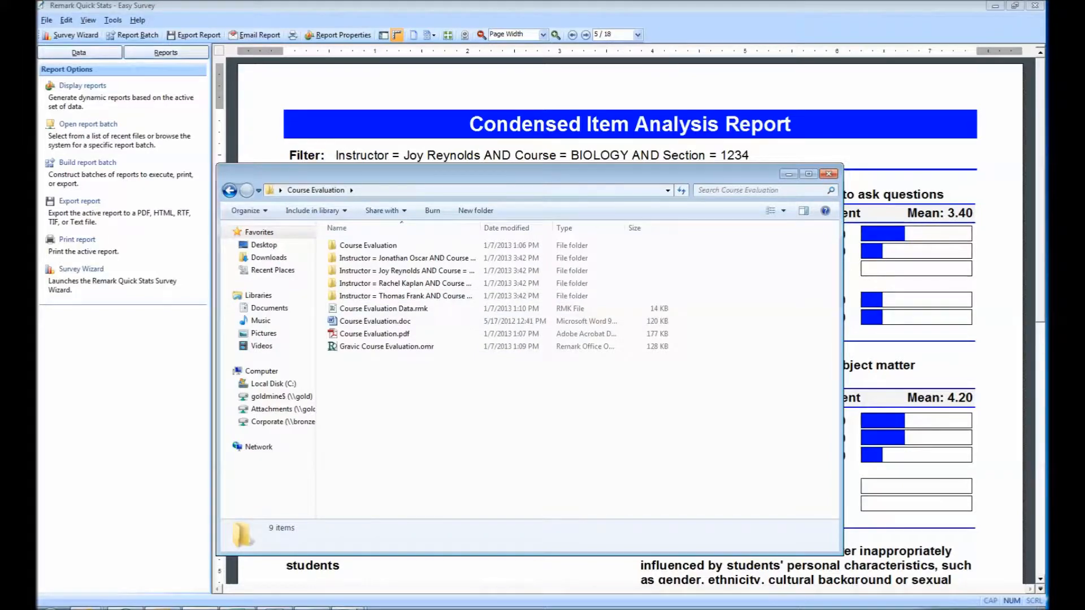
pyautogui.doubleClick(402, 283)
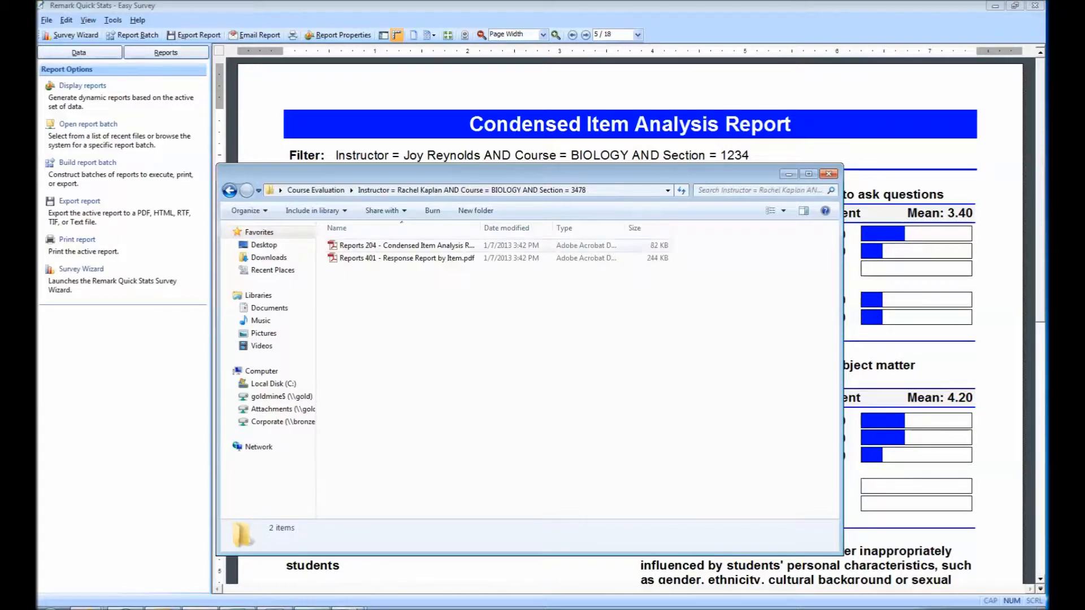
pyautogui.doubleClick(402, 246)
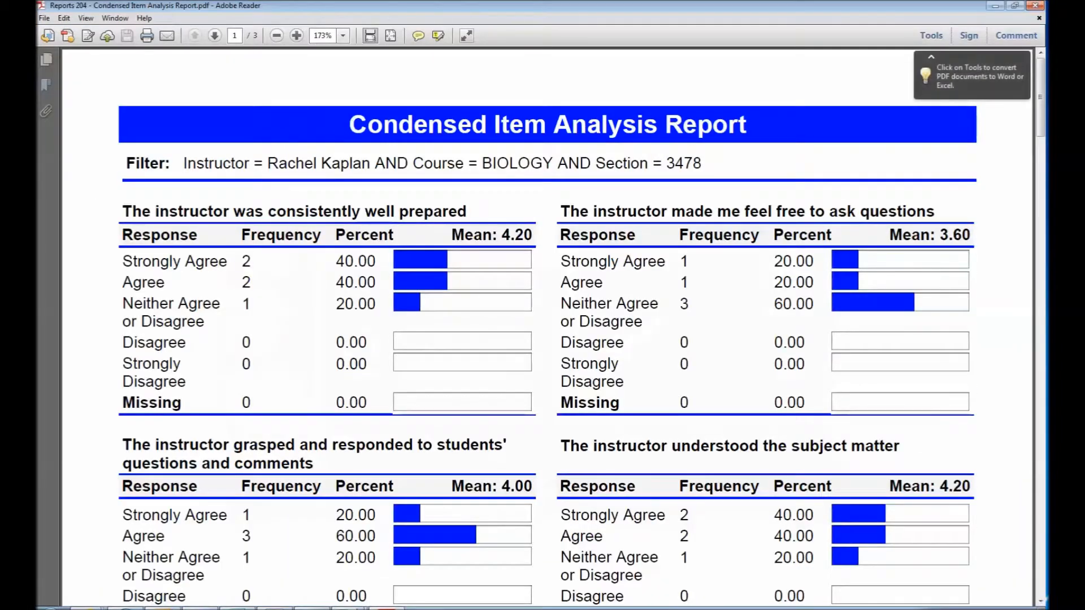